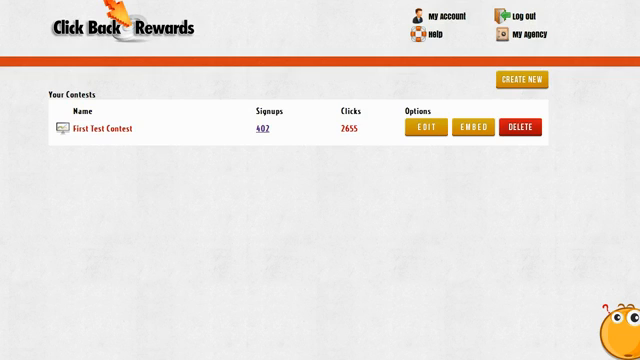
mouse_move(152, 132)
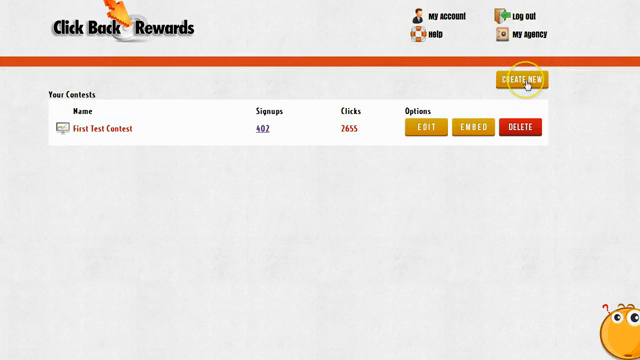
Create a new contest, glance at the Rules/TOS step, and return to Basic Settings.
click(520, 80)
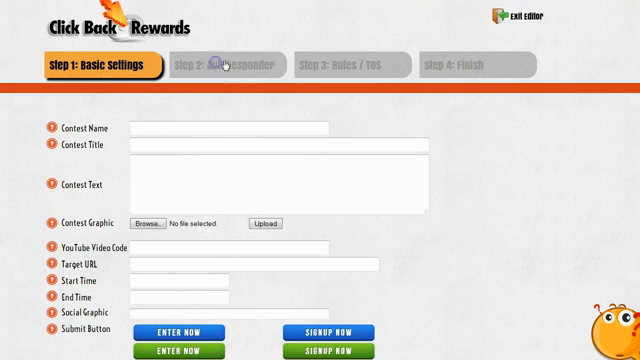
click(348, 62)
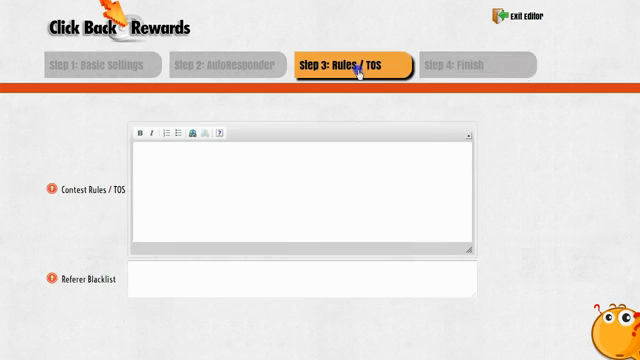
click(96, 62)
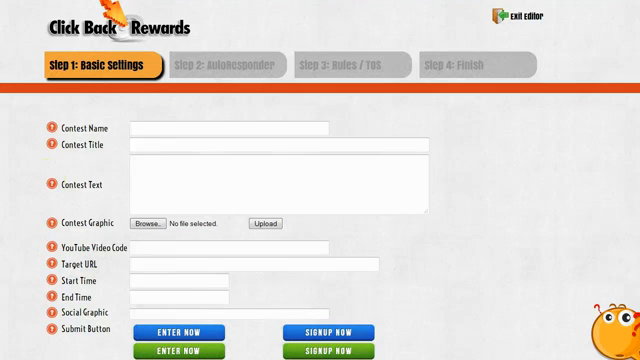
mouse_move(52, 132)
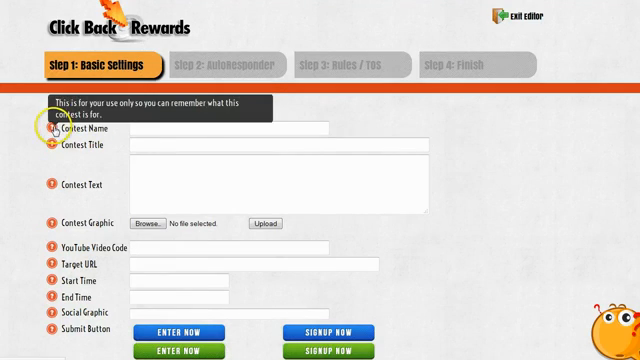
mouse_move(52, 196)
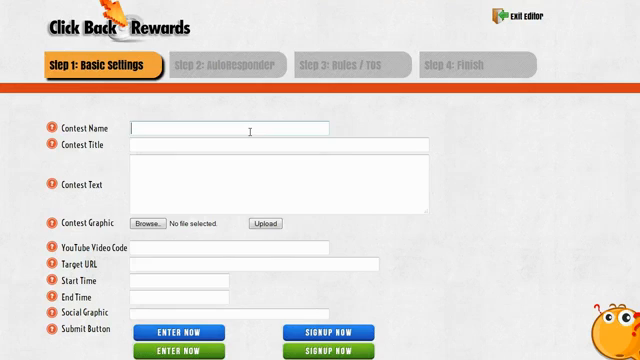
Enter contest name 'My Second Test', title 'Second Test' and description 'This is a contest just for testing'.
text(My Second Test)
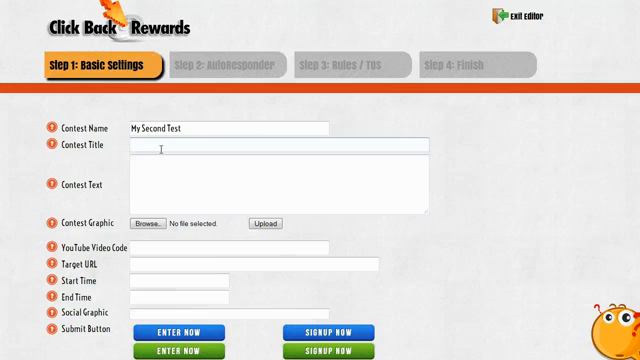
text(Second Test)
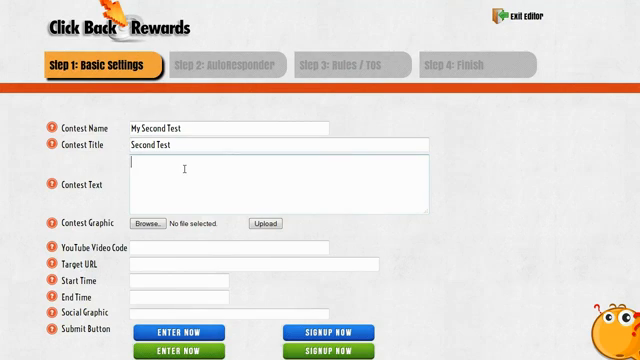
text(This is a contest just for testing)
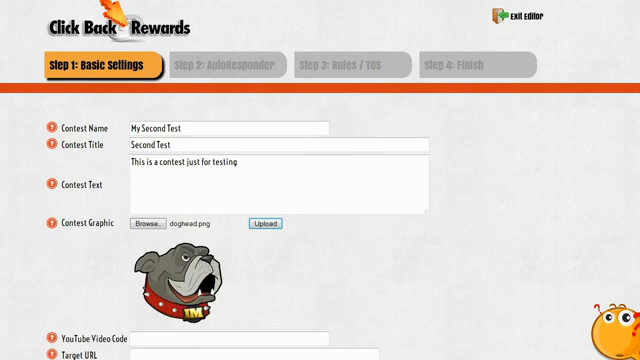
scroll(down, 3)
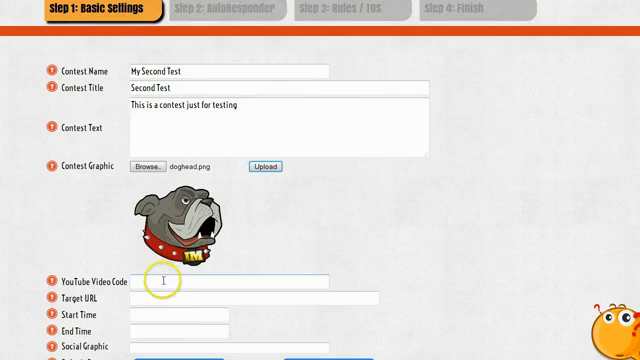
scroll(down, 3)
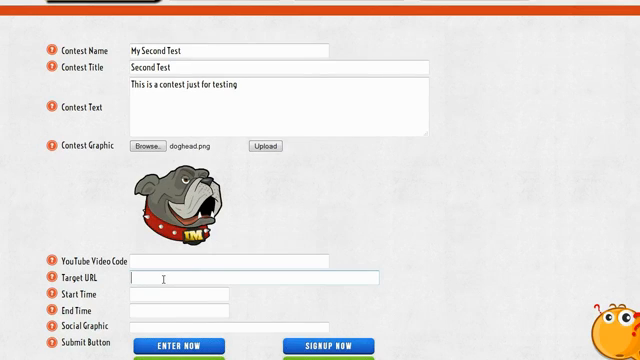
text(h)
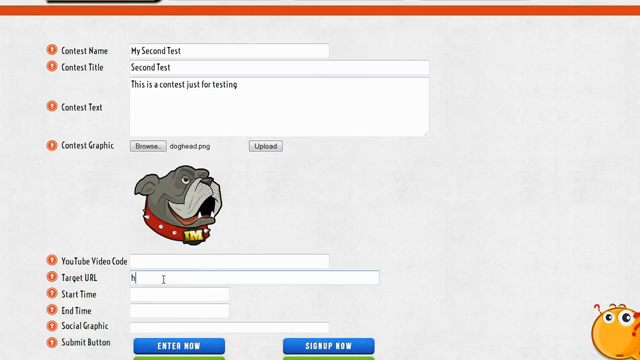
text(t)
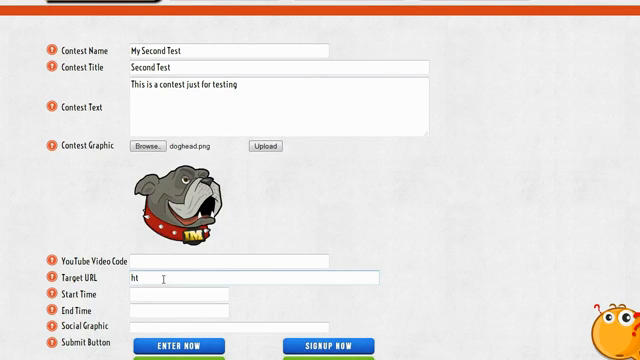
text(http://www.brettrutecky.com)
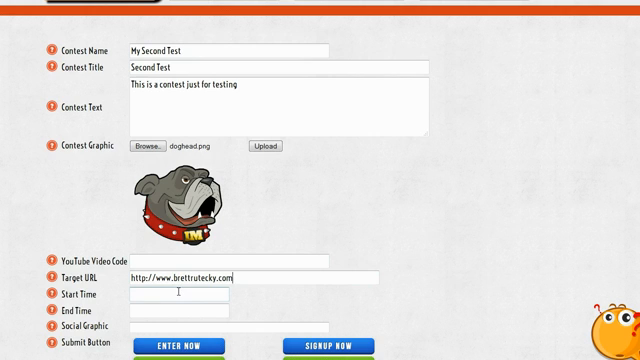
Pick the contest start date 03/01/2015 from the date picker.
click(180, 294)
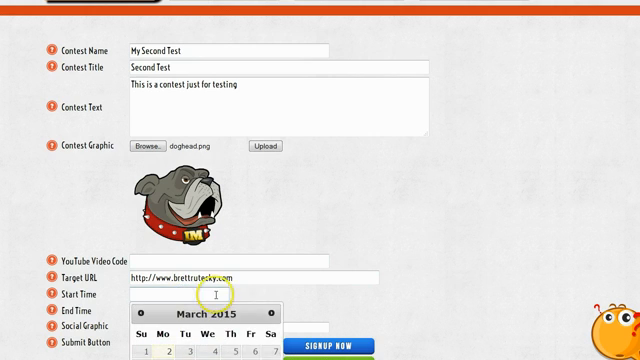
scroll(down, 3)
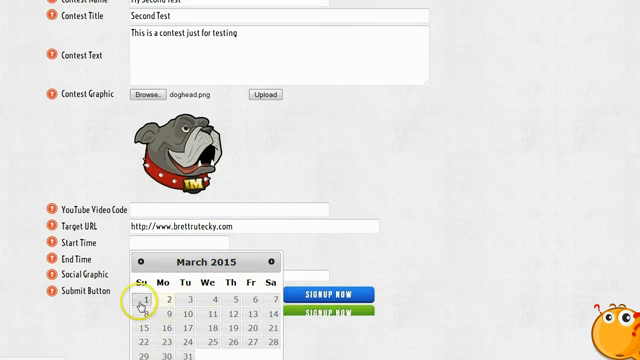
click(140, 300)
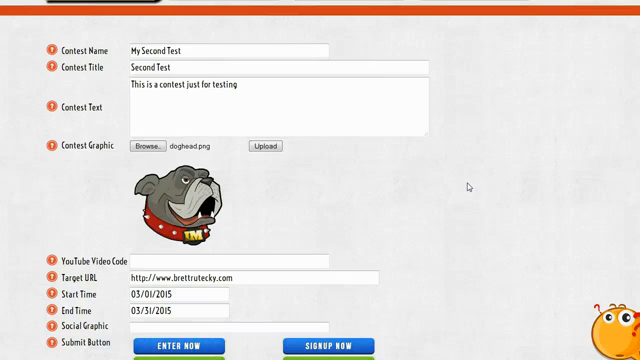
mouse_move(464, 170)
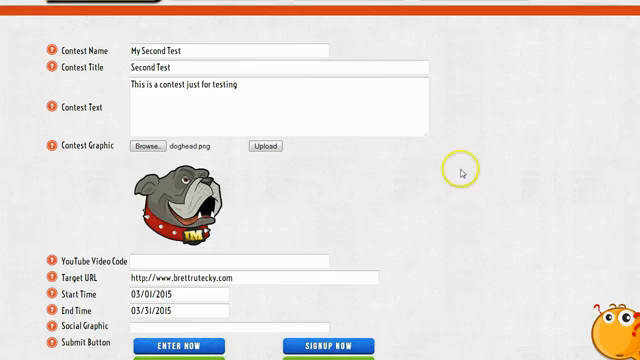
Paste the image URL into the Social Graphic field and review the submit button styles.
right_click(184, 328)
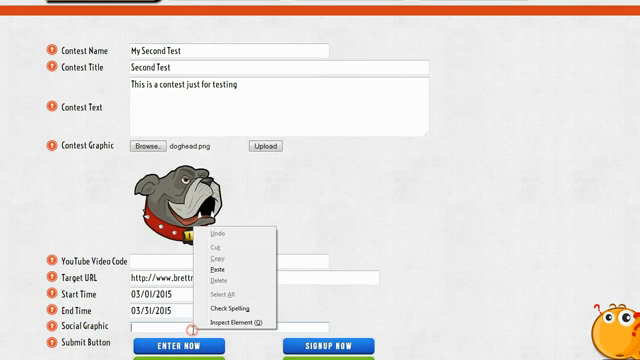
click(220, 264)
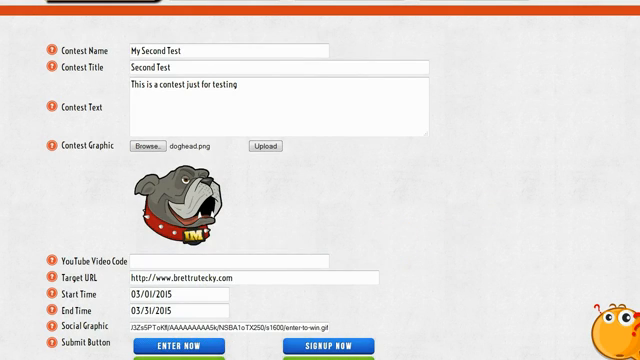
scroll(down, 3)
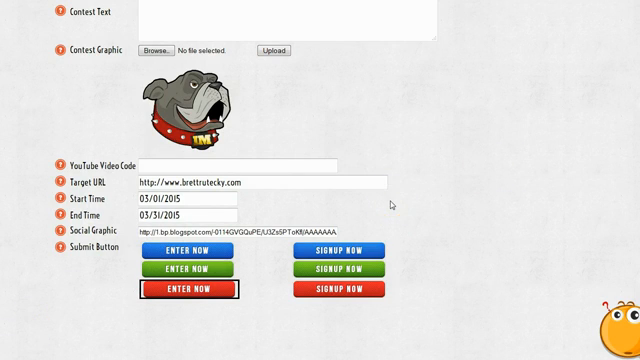
scroll(up, 3)
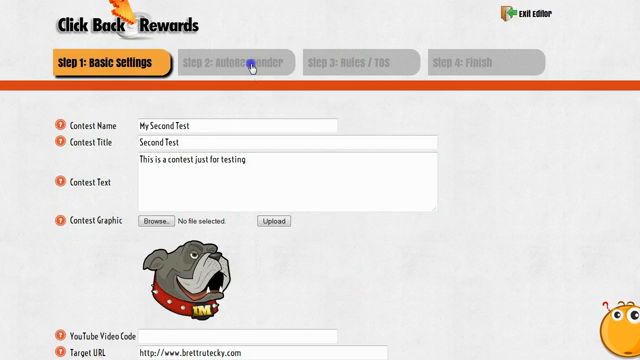
Switch the wizard to Step 2: Autoresponder.
click(238, 62)
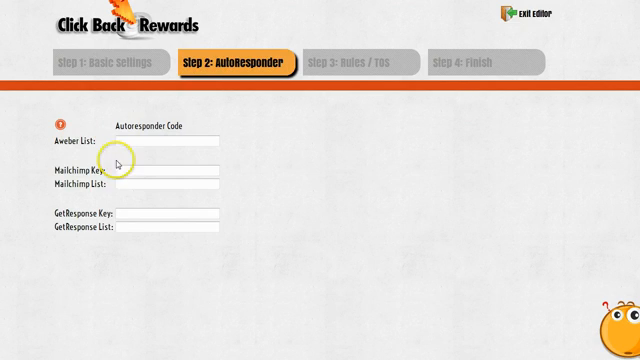
mouse_move(432, 234)
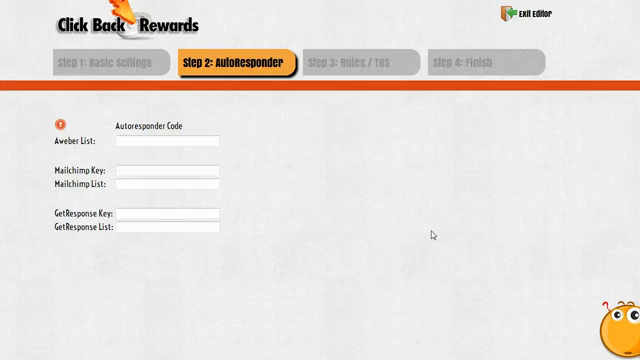
mouse_move(340, 72)
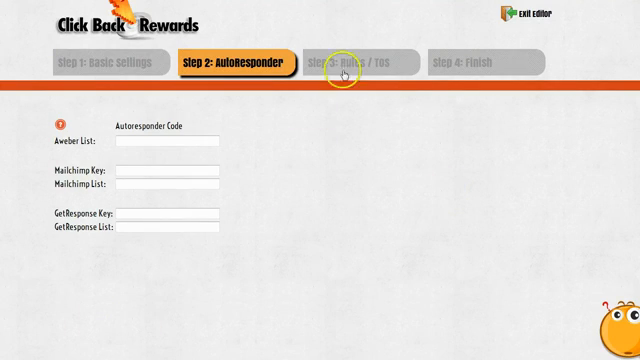
On the Rules/TOS step, add 'easyhits4u.com,' to the Referer Blacklist.
click(356, 62)
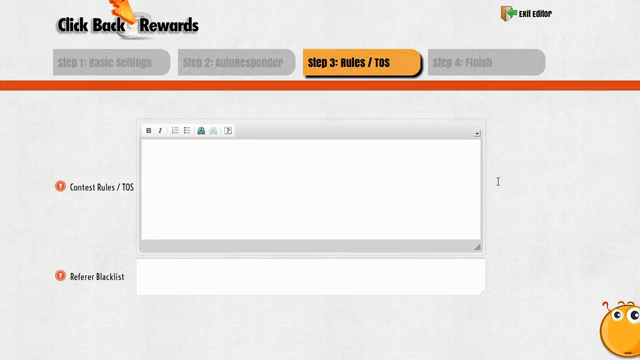
click(270, 184)
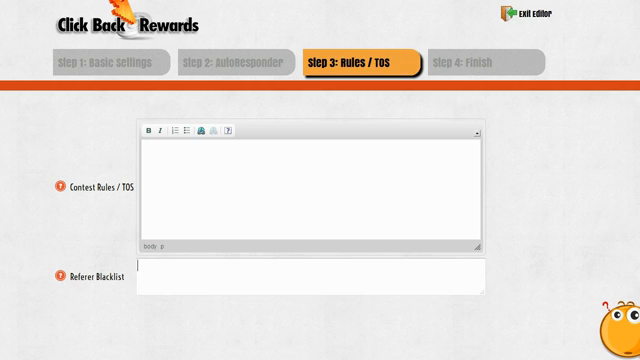
text(easyhits4u.com)
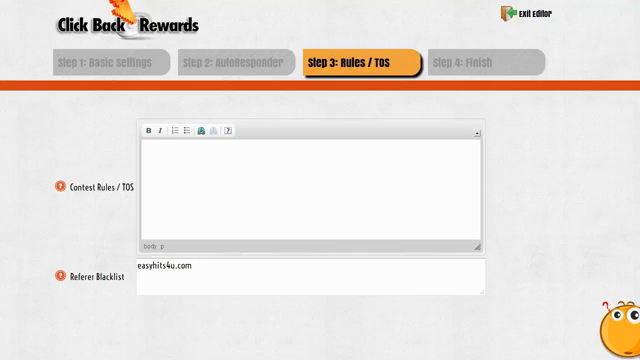
click(188, 278)
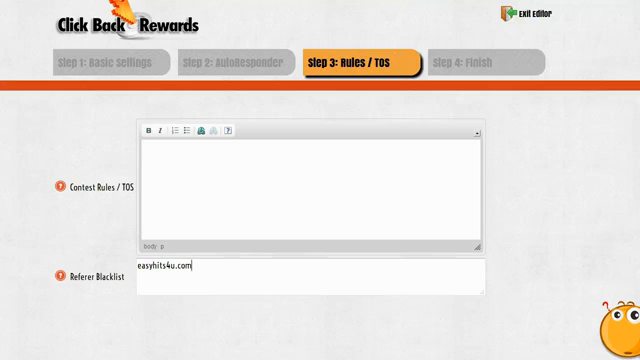
text(,)
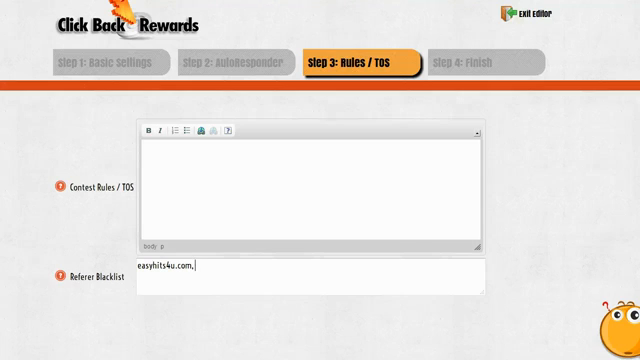
On Step 4: Finish, choose Outer Space as the background graphic.
click(472, 60)
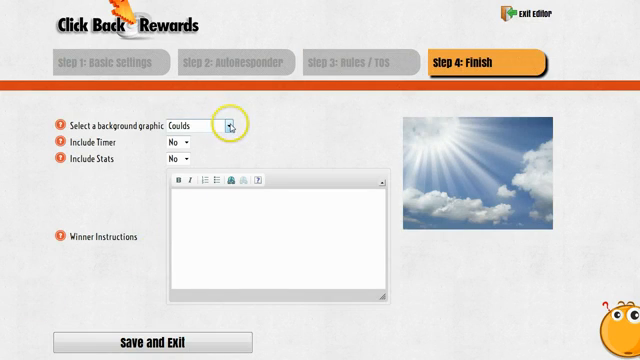
click(236, 124)
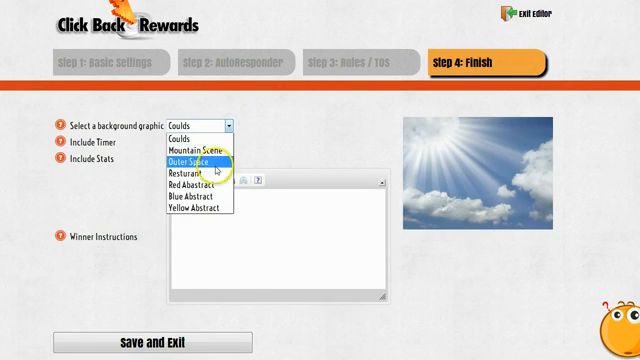
click(204, 162)
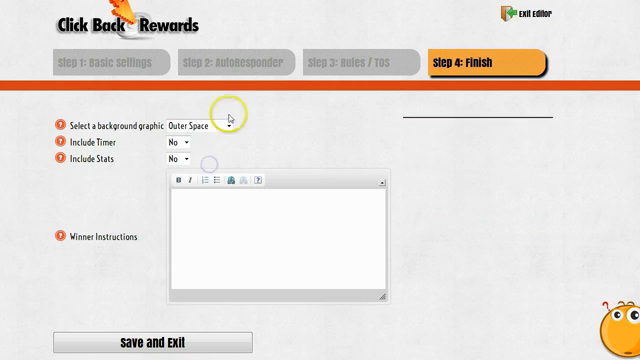